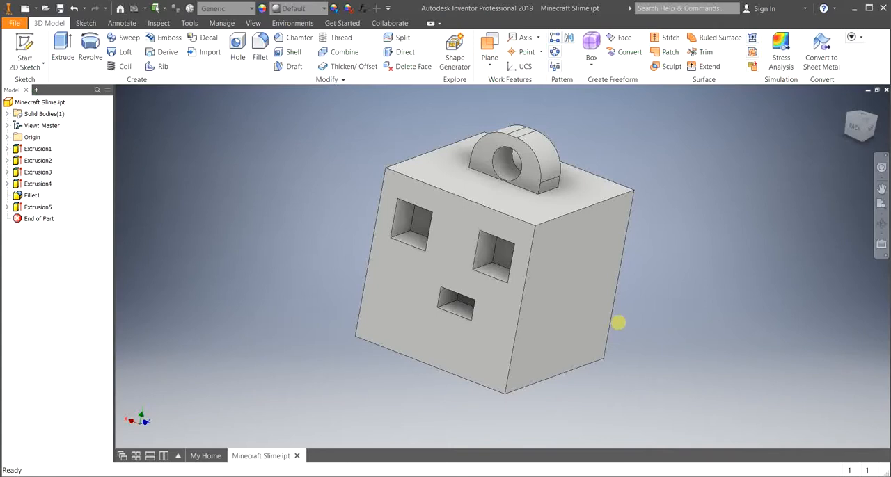
{"action": "mouse_move", "coordinate": [618, 295]}
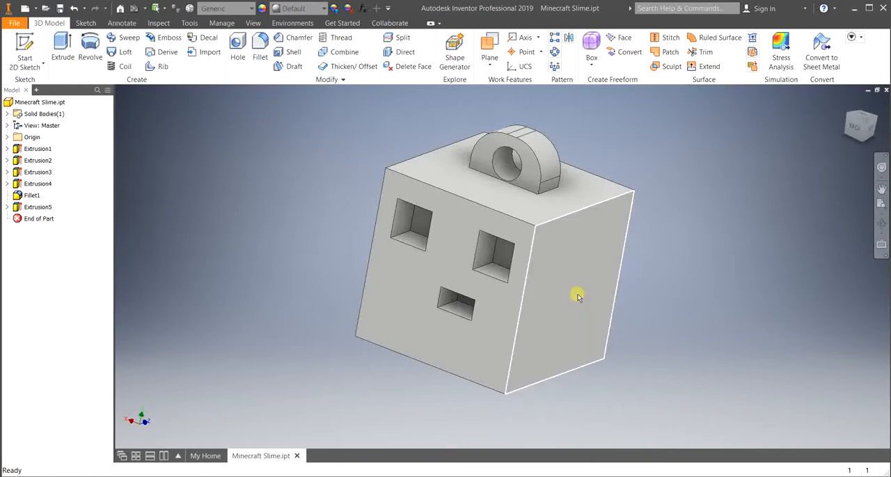
- Inspect the slime model, then bring up the File > Export choices for the part
{"action": "left_click_drag", "start_coordinate": [578, 298], "coordinate": [685, 277]}
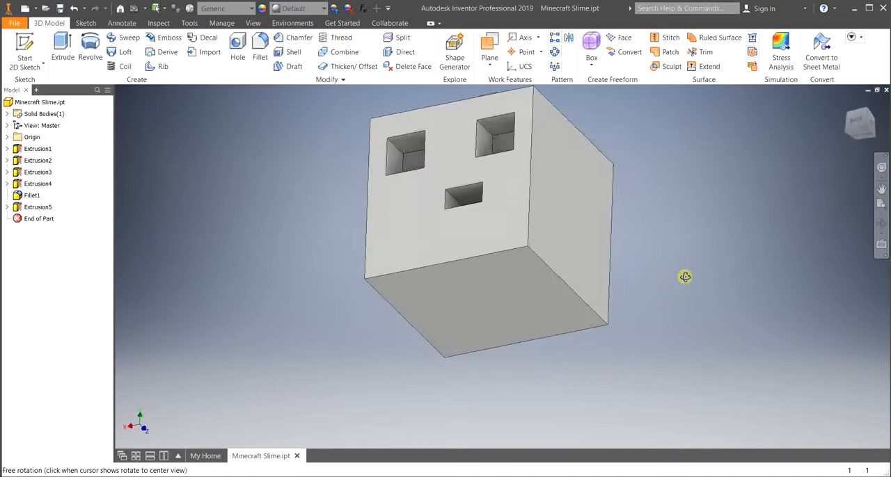
{"action": "left_click_drag", "start_coordinate": [685, 277], "coordinate": [672, 315]}
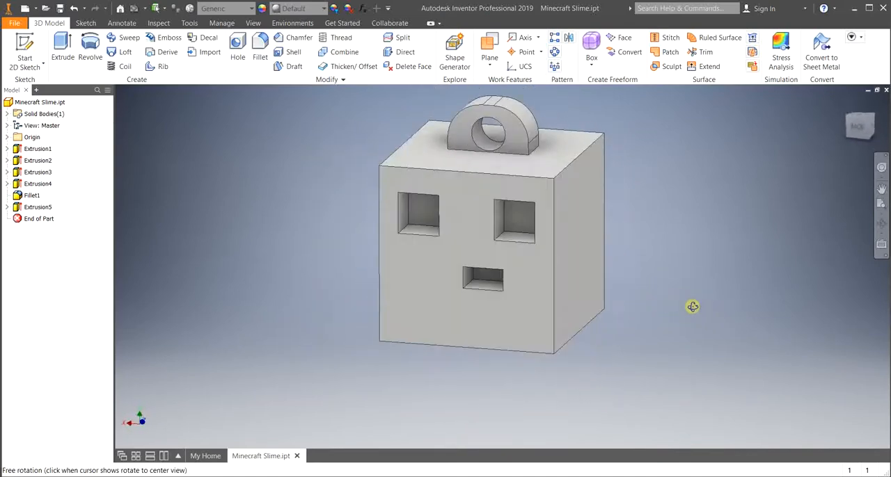
{"action": "left_click_drag", "start_coordinate": [693, 307], "coordinate": [680, 311]}
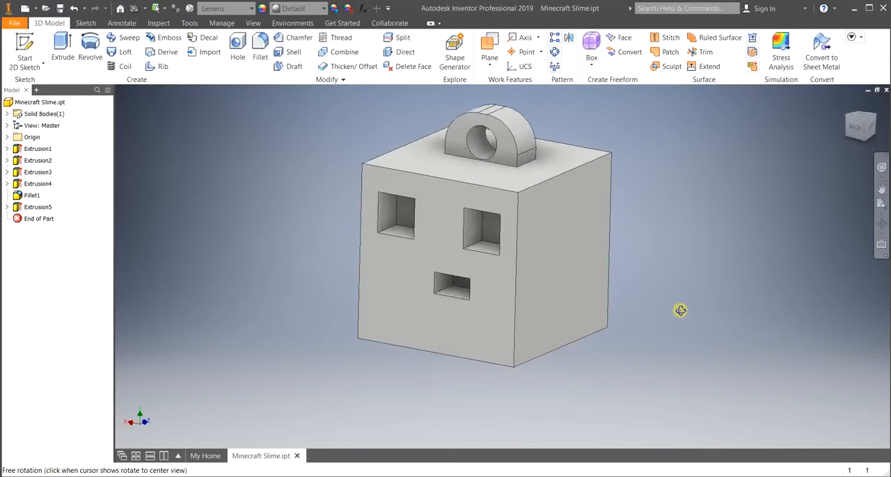
{"action": "mouse_move", "coordinate": [646, 327]}
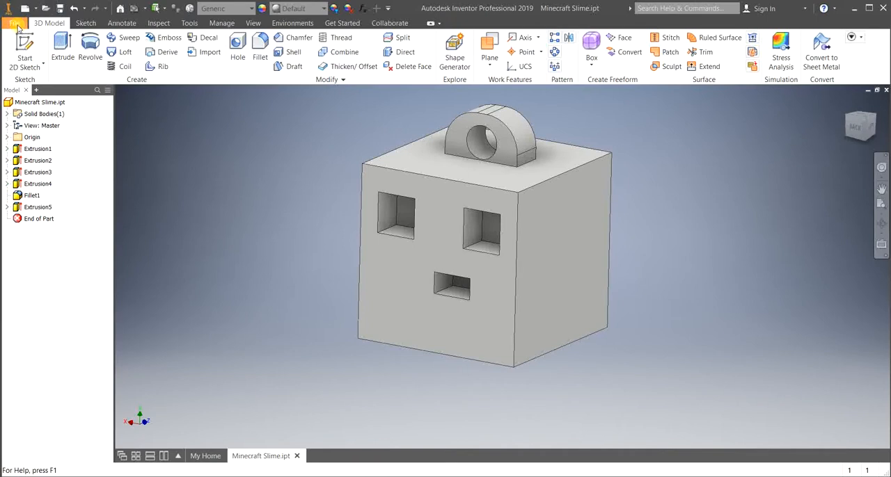
{"action": "left_click", "coordinate": [16, 22]}
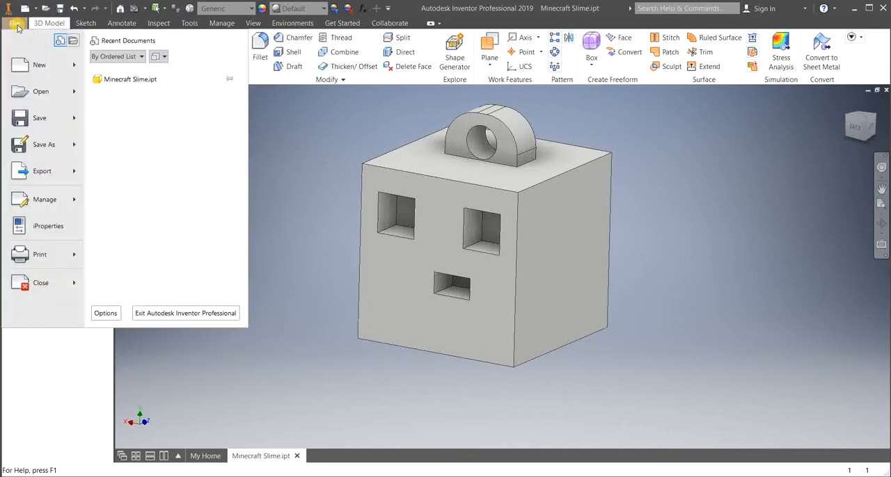
{"action": "left_click", "coordinate": [42, 171]}
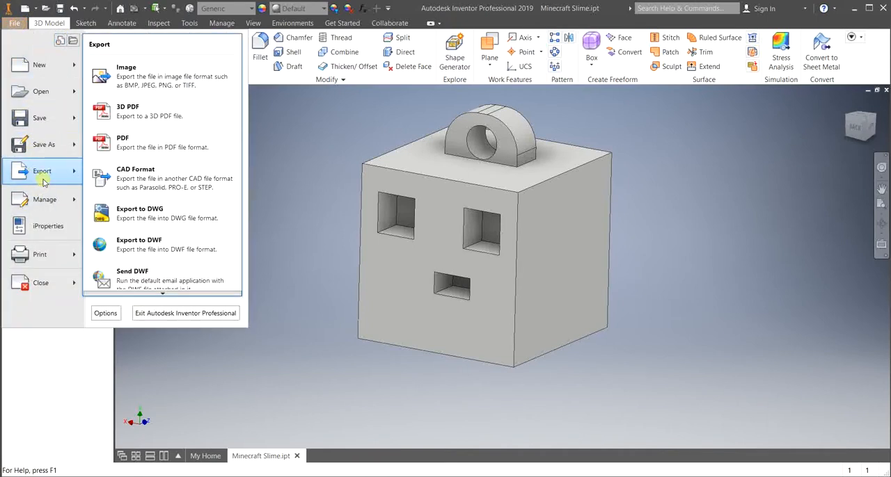
{"action": "mouse_move", "coordinate": [161, 178]}
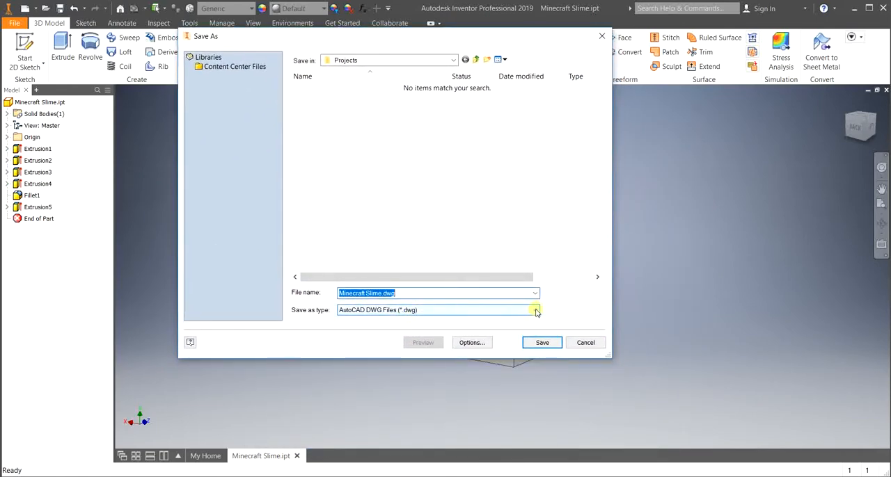
- Choose STL Files (*.stl) as the export type for Minecraft Slime
{"action": "left_click", "coordinate": [535, 309]}
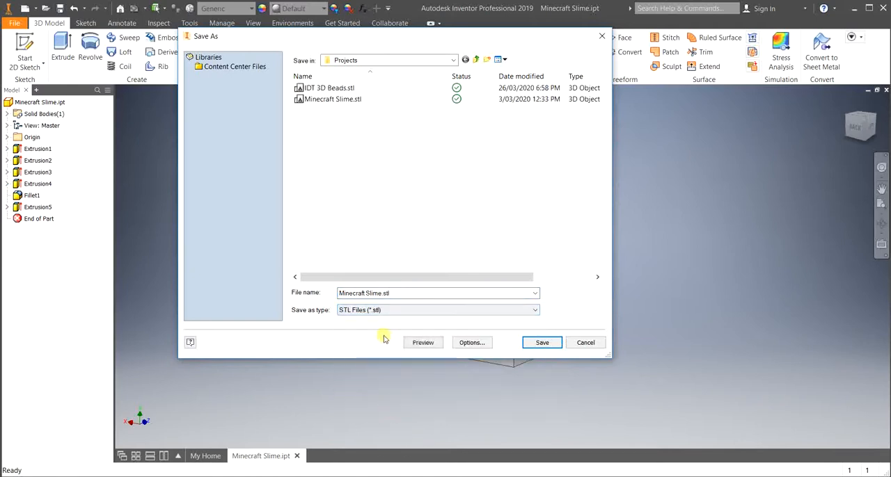
{"action": "left_click", "coordinate": [332, 88]}
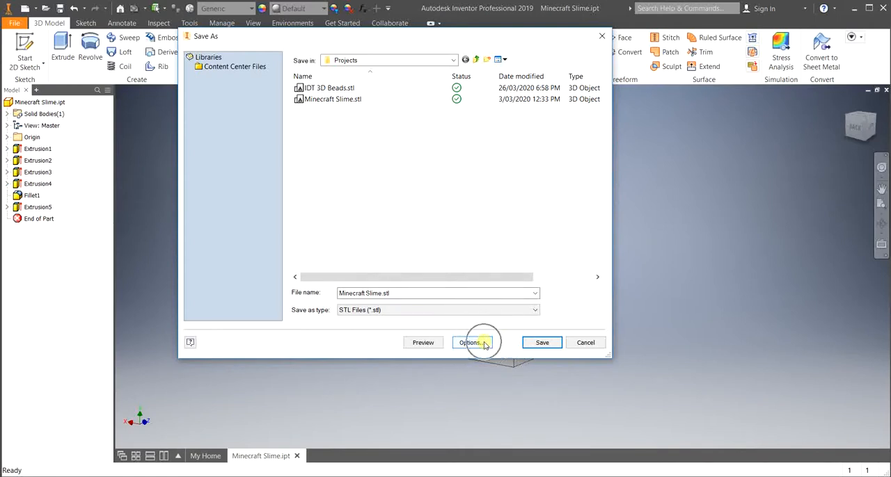
- Set the STL export options to High resolution and millimeter units and confirm them
{"action": "left_click", "coordinate": [471, 343]}
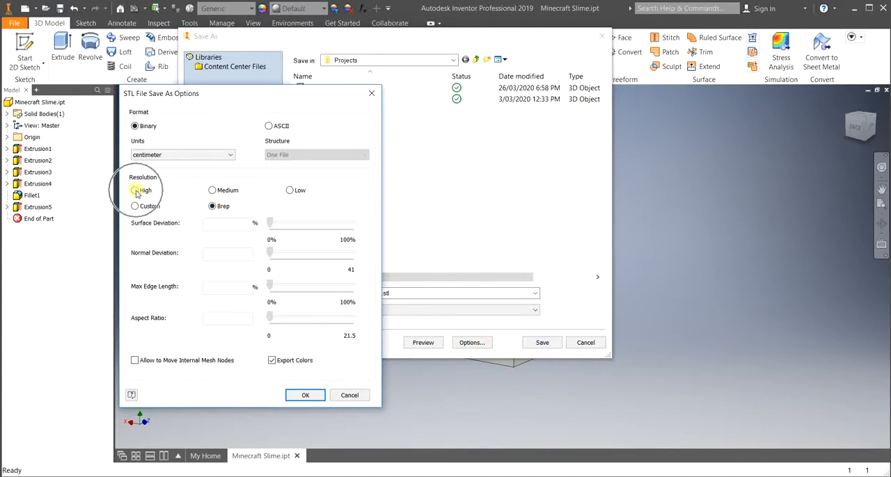
{"action": "left_click", "coordinate": [135, 190]}
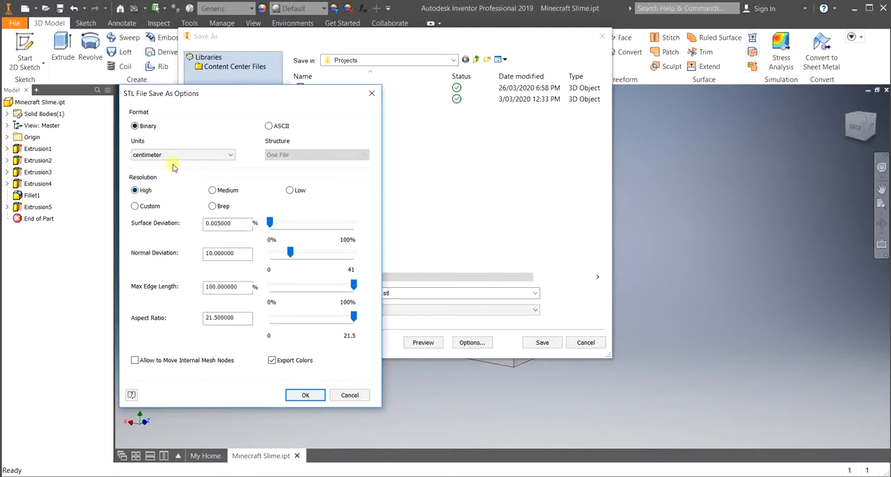
{"action": "left_click", "coordinate": [181, 155]}
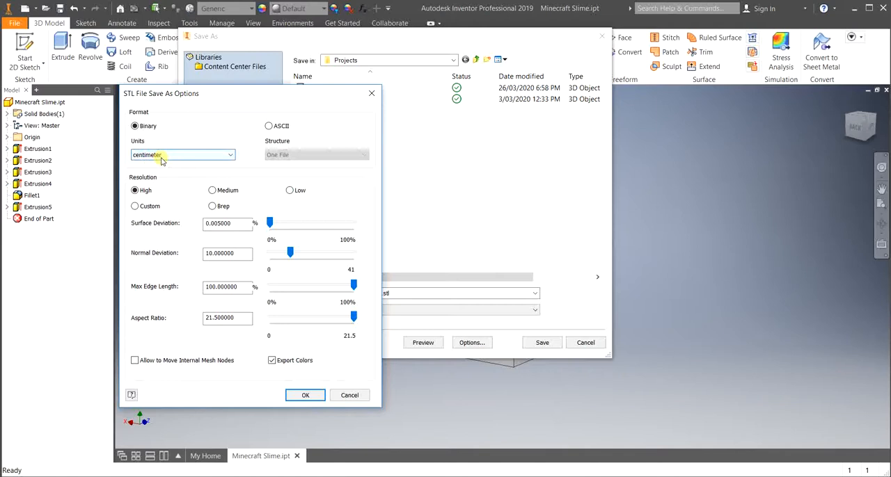
{"action": "left_click", "coordinate": [183, 154]}
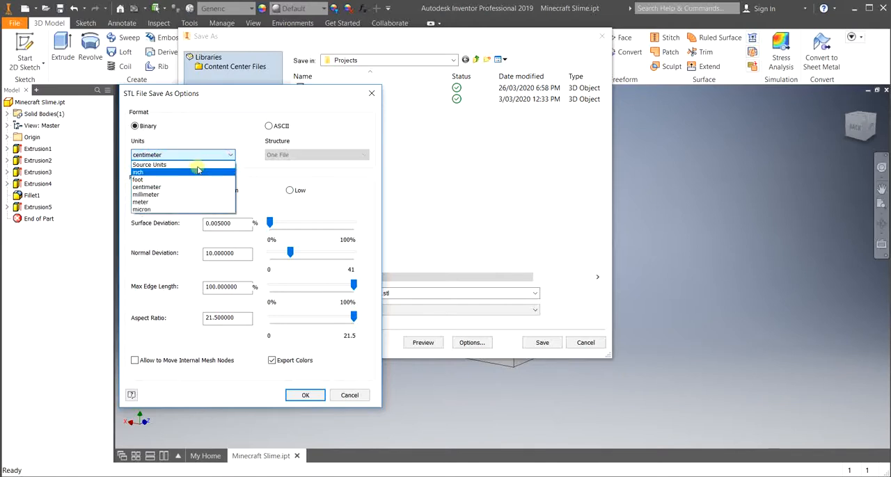
{"action": "left_click", "coordinate": [144, 195]}
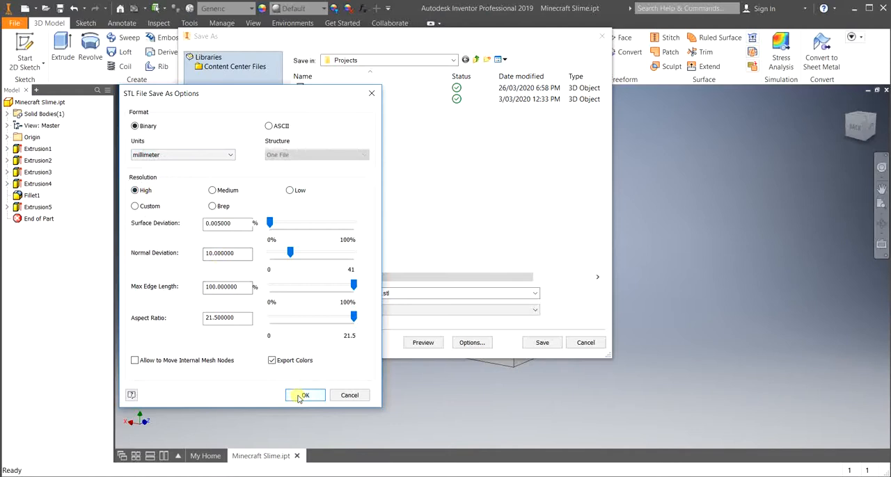
{"action": "left_click", "coordinate": [305, 395]}
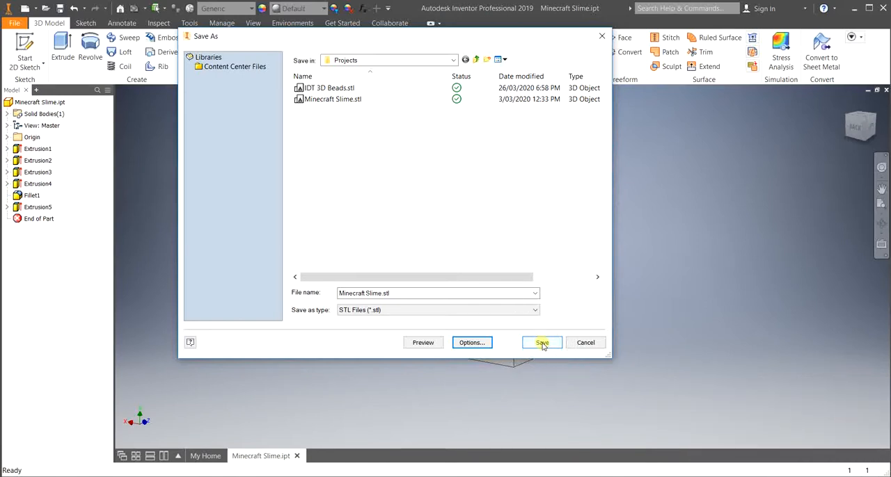
- Save Minecraft Slime.stl, overwriting the existing file of that name
{"action": "left_click", "coordinate": [542, 343]}
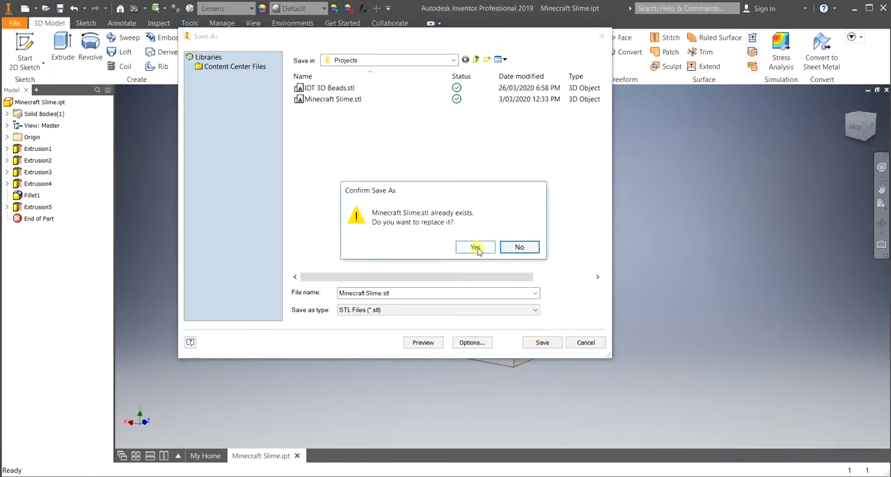
{"action": "left_click", "coordinate": [476, 248]}
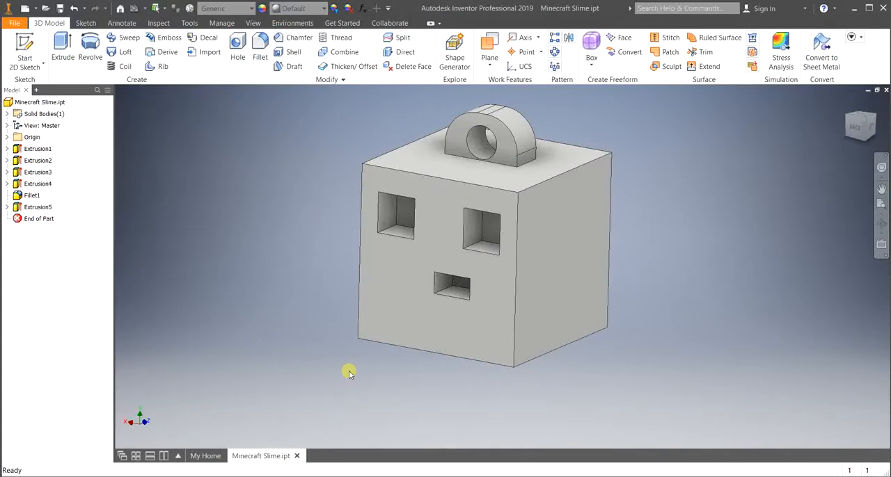